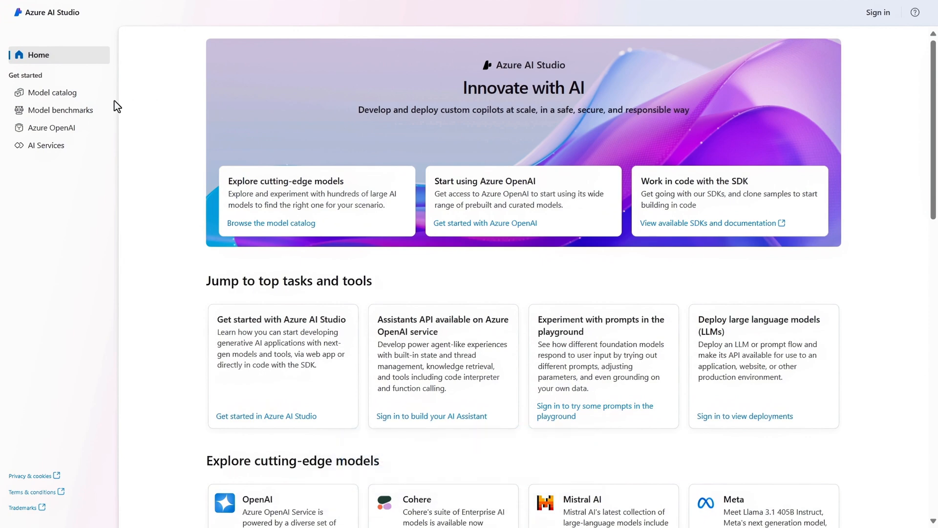
- Open the model catalog and scroll through the 1,755 model cards
left_click(53, 93)
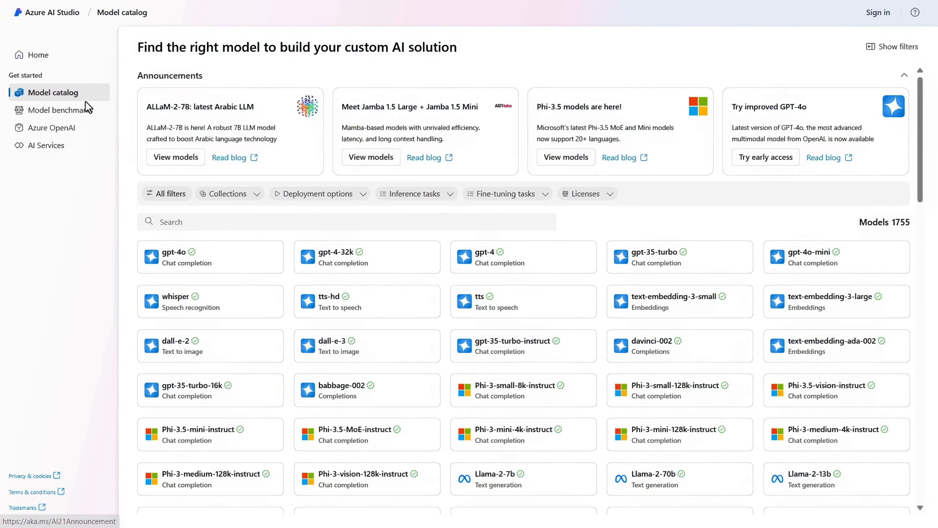
mouse_move(472, 246)
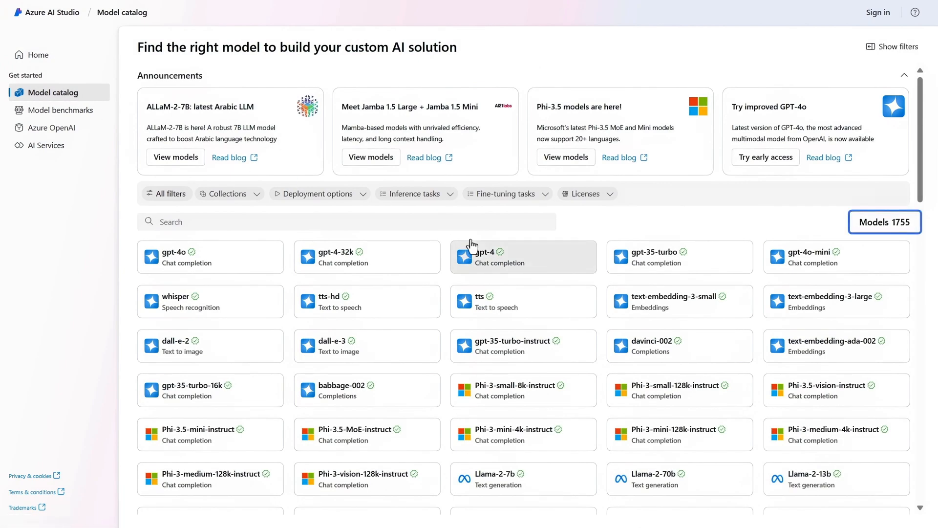
scroll("down", 3)
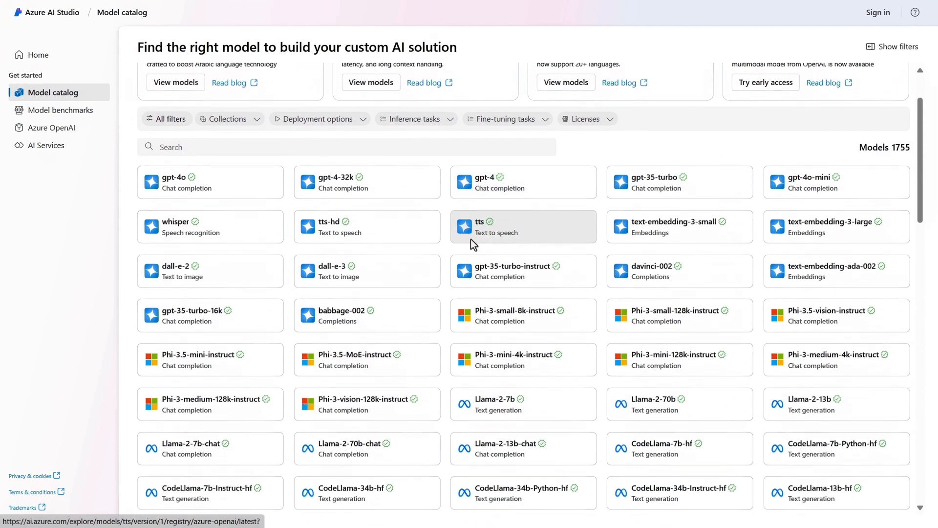
scroll("down", 3)
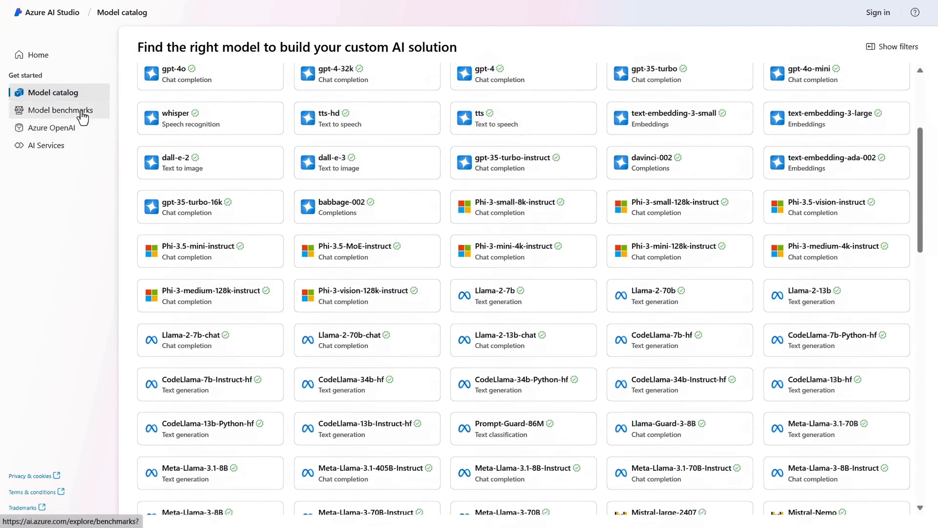
- Review the model benchmark accuracy and relevance charts, then go to the Home page
left_click(60, 109)
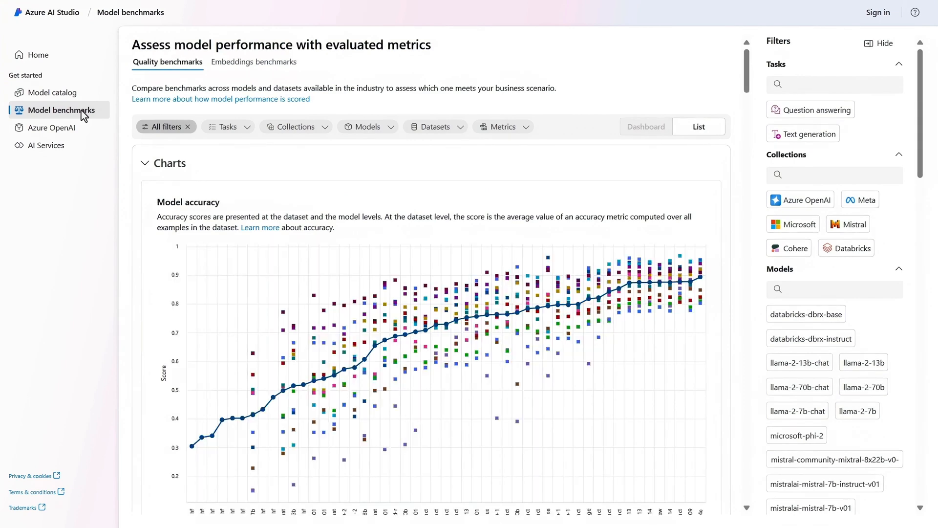
scroll("down", 3)
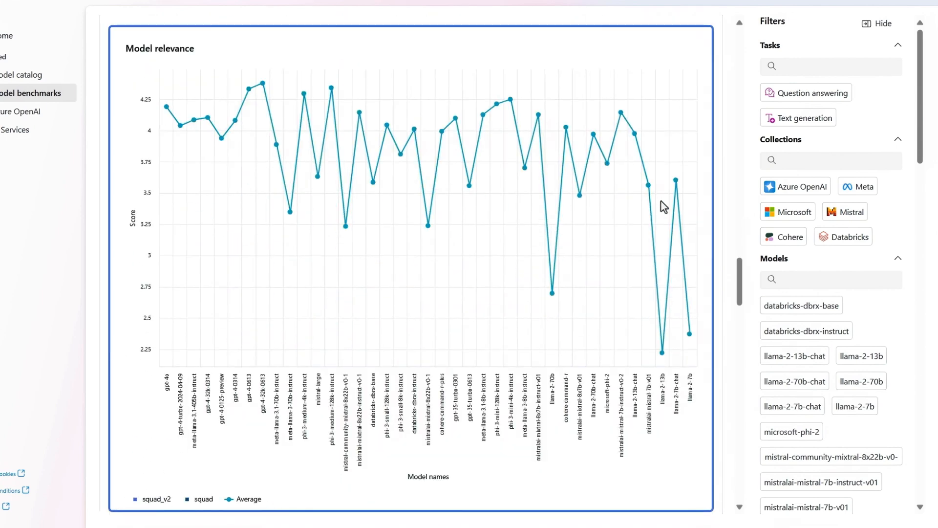
left_click(46, 145)
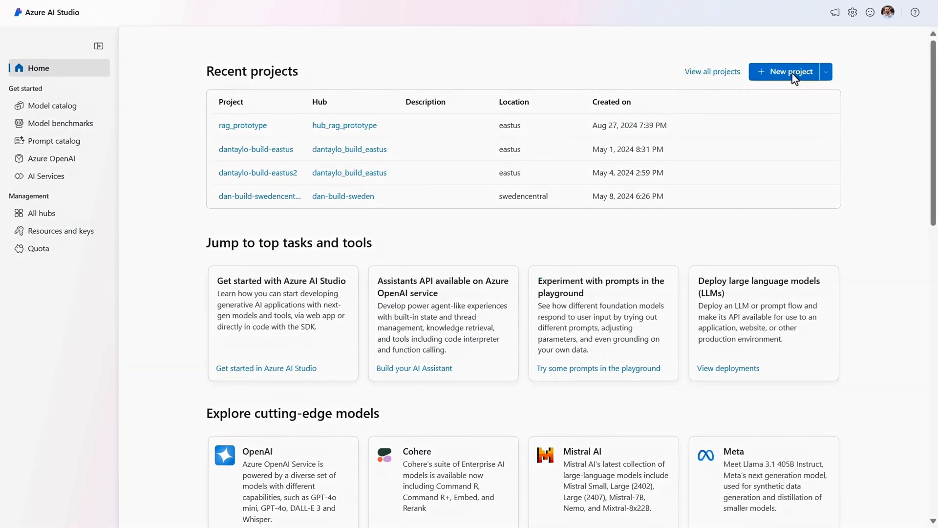
- Create the ragprototype project and open the gpt-4o model details
left_click(789, 72)
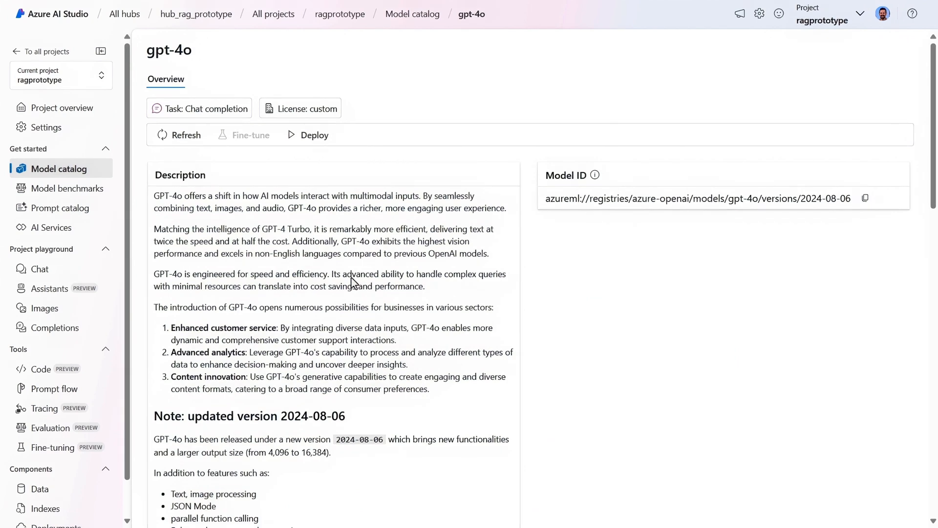
- Deploy gpt-4o to ragprototype and return to the project overview
left_click(306, 135)
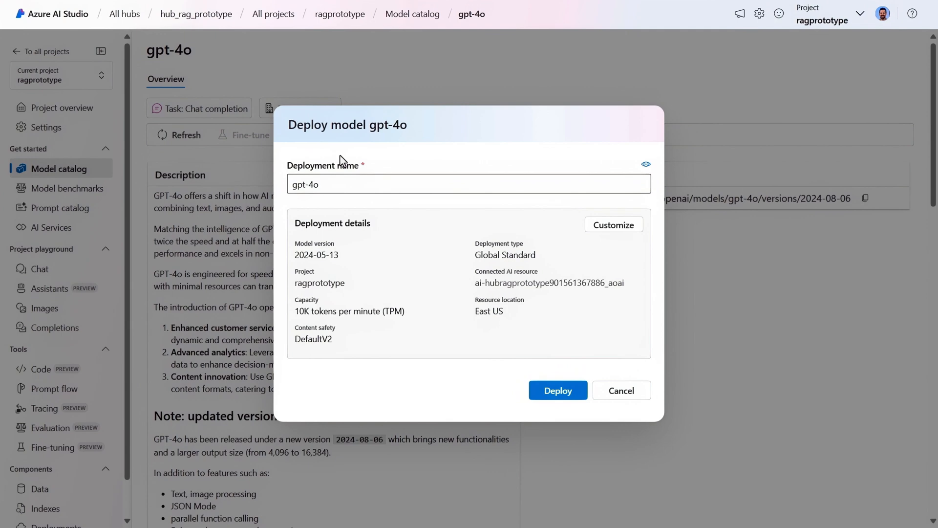
left_click(557, 390)
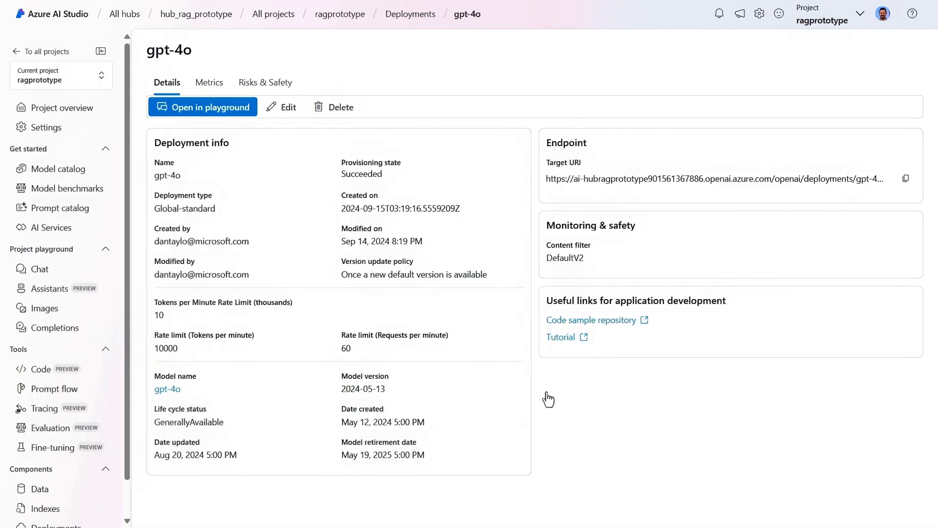
left_click(62, 107)
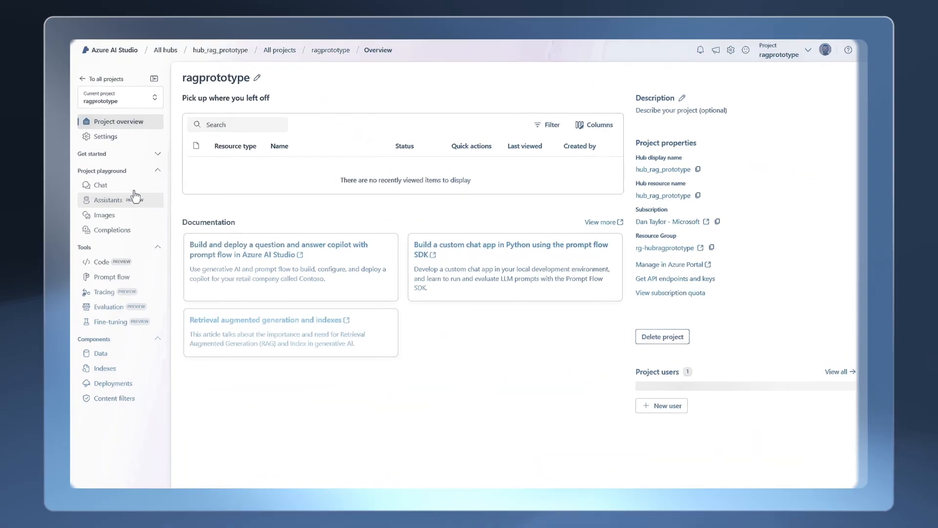
- Open the Chat playground under Project playground
left_click(101, 185)
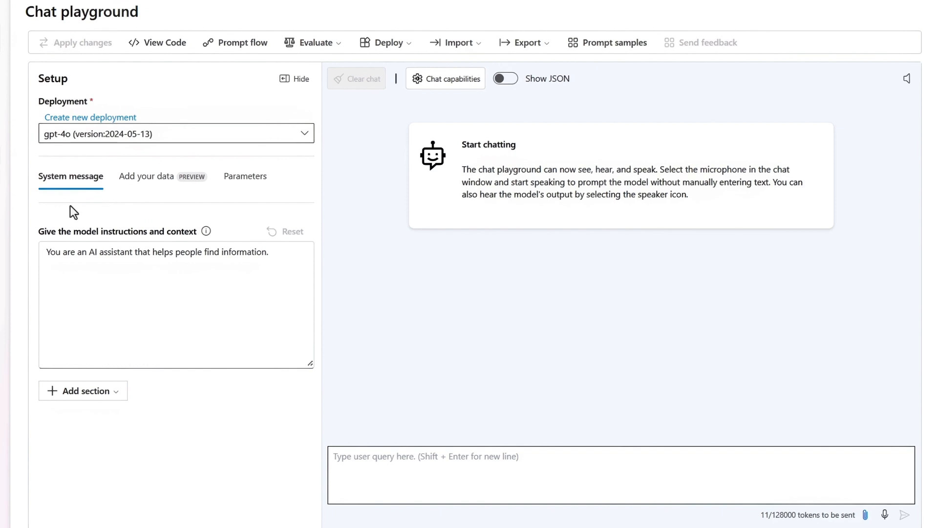
- Append 'Be cheerful in your responses and use emojis!' to the system message and apply it
left_click(179, 299)
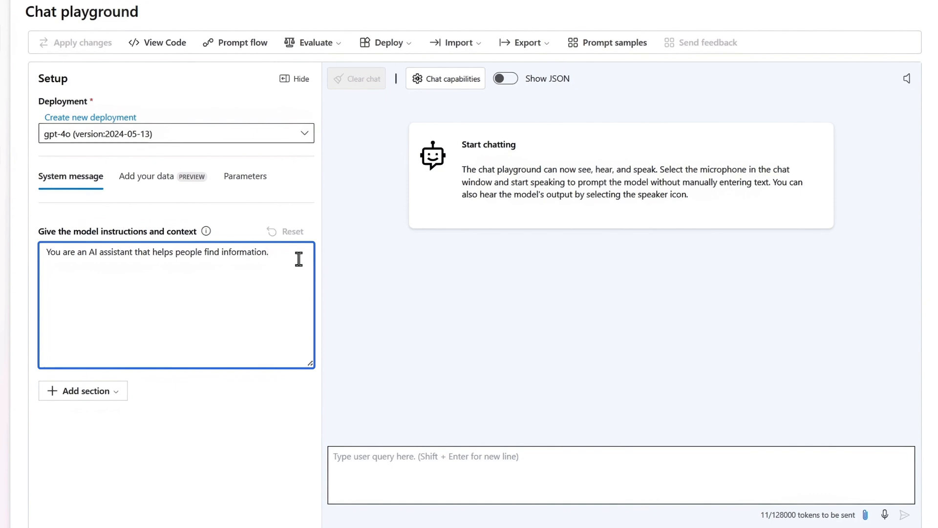
type("Be cheerful in your responses and use emo")
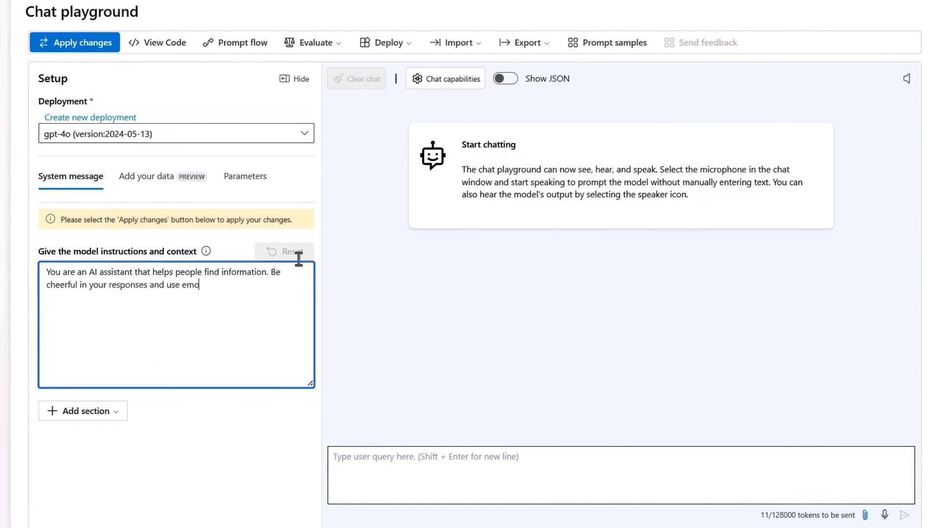
type("jis!")
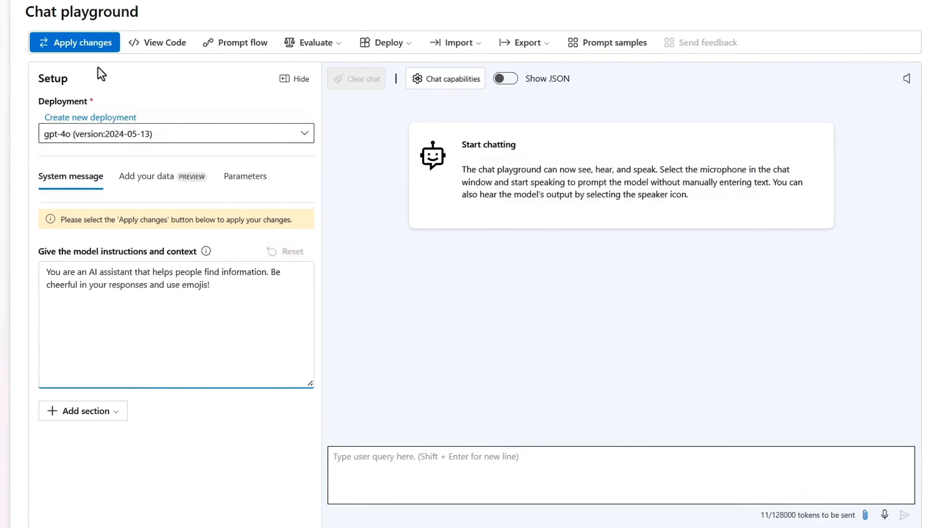
left_click(74, 42)
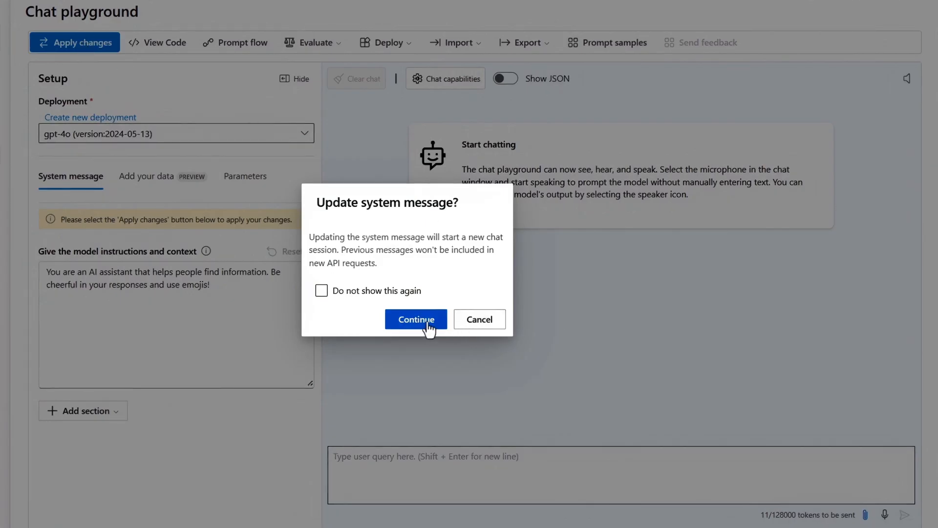
left_click(415, 319)
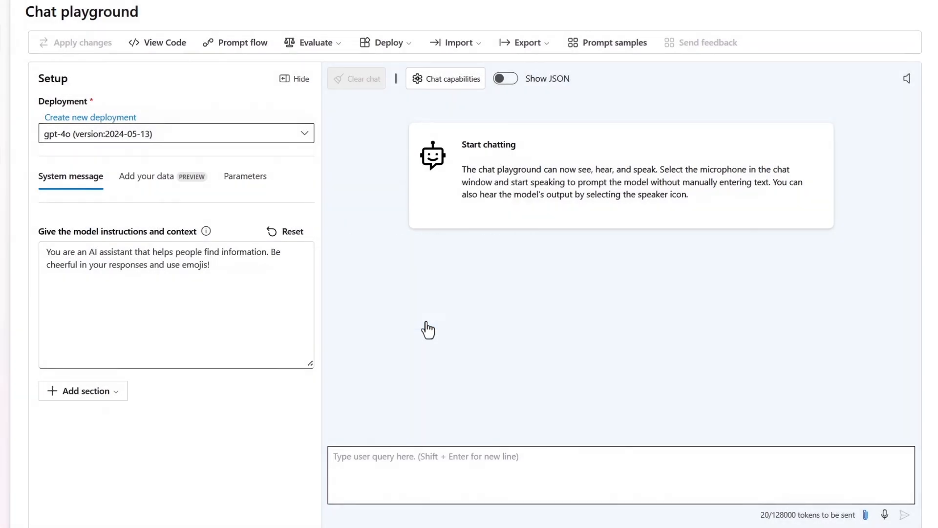
mouse_move(432, 332)
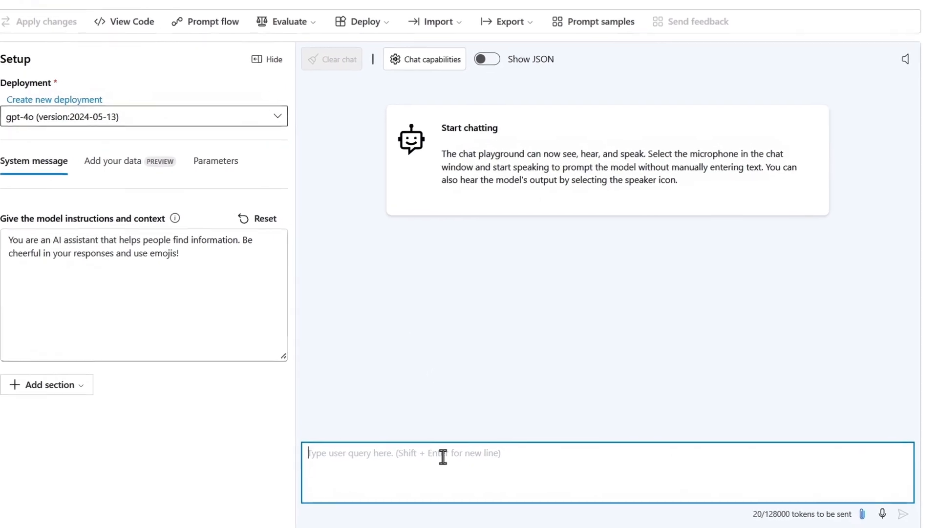
- Ask 'what kind of shoes do you have?' and bring up the Add your data options
type("what kind of shoes do")
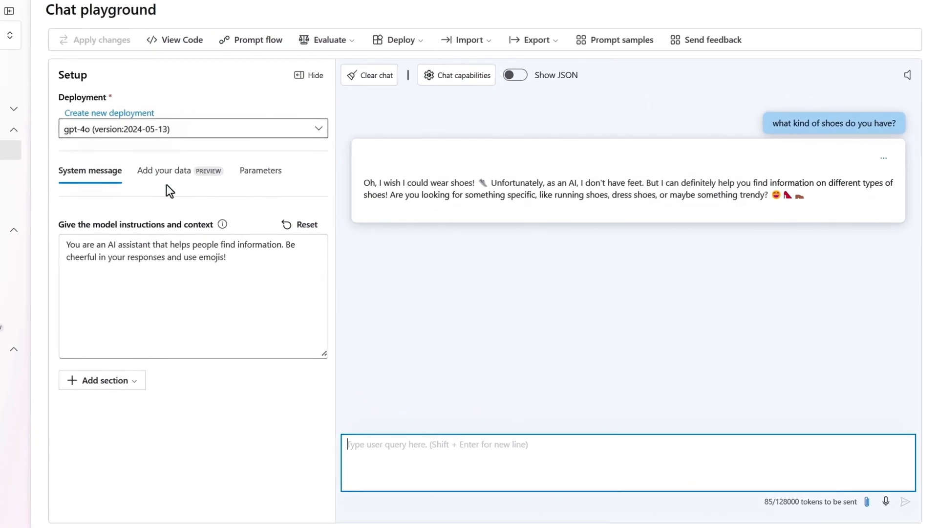
left_click(163, 170)
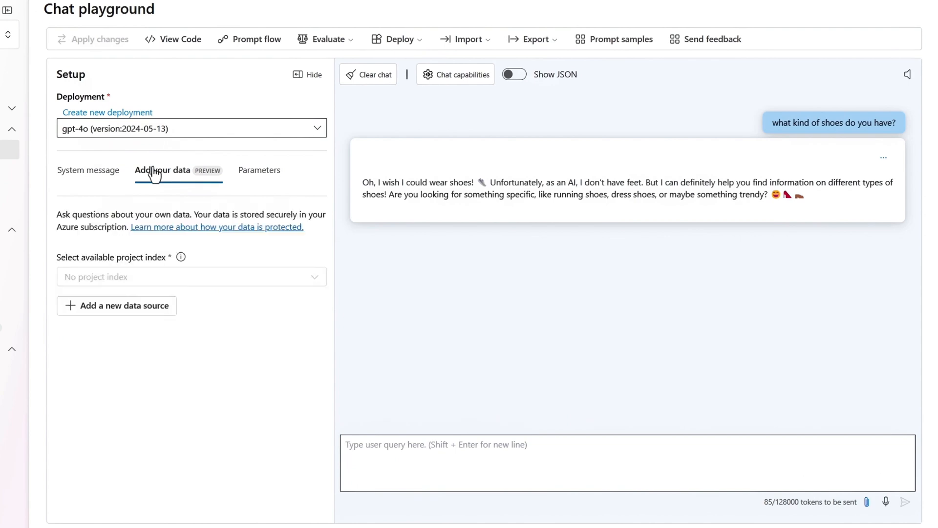
- Add a new data source by uploading the product info files
left_click(117, 305)
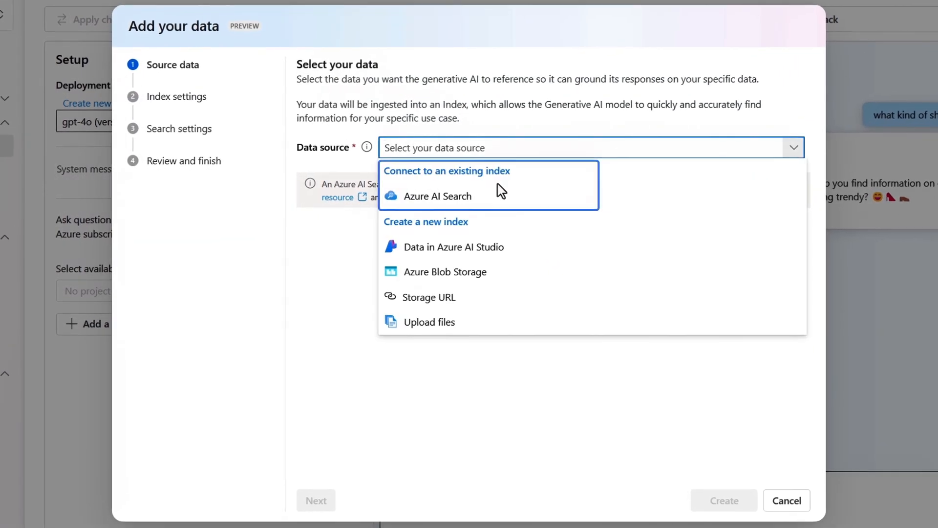
mouse_move(489, 227)
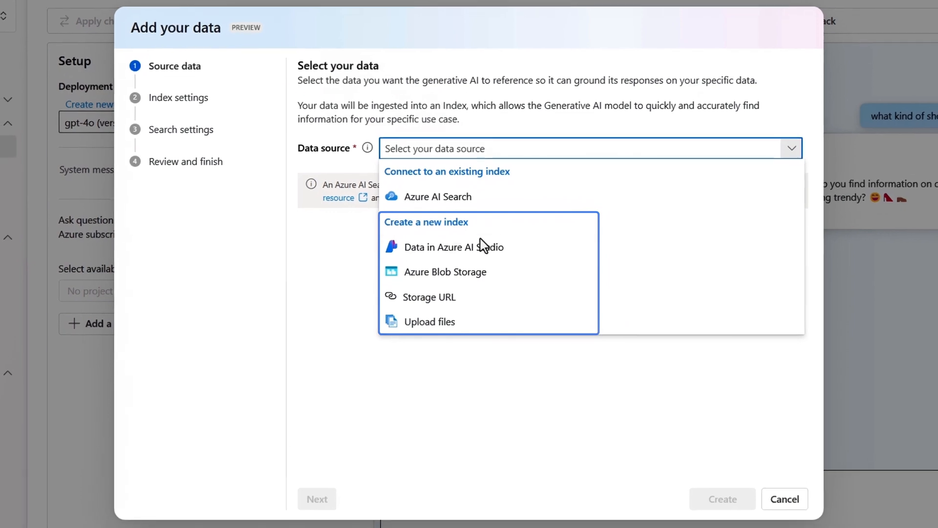
left_click(430, 322)
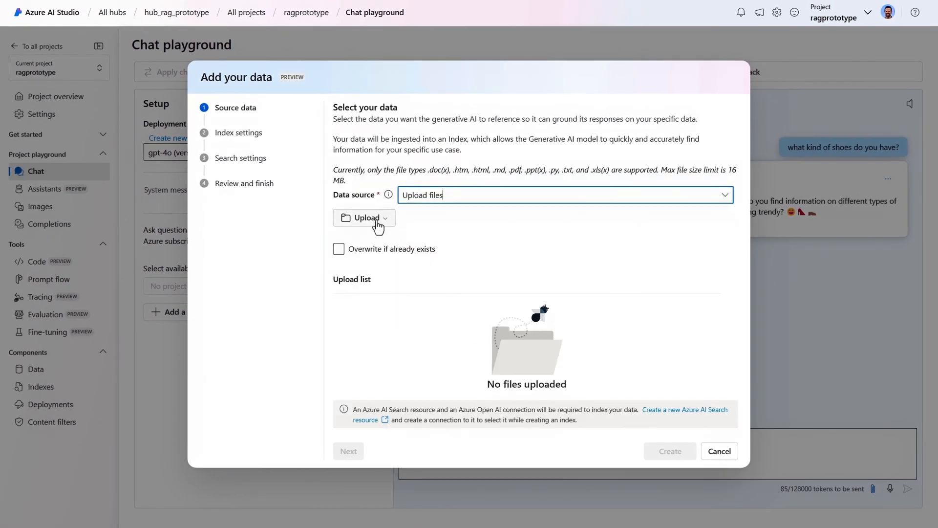
left_click(365, 217)
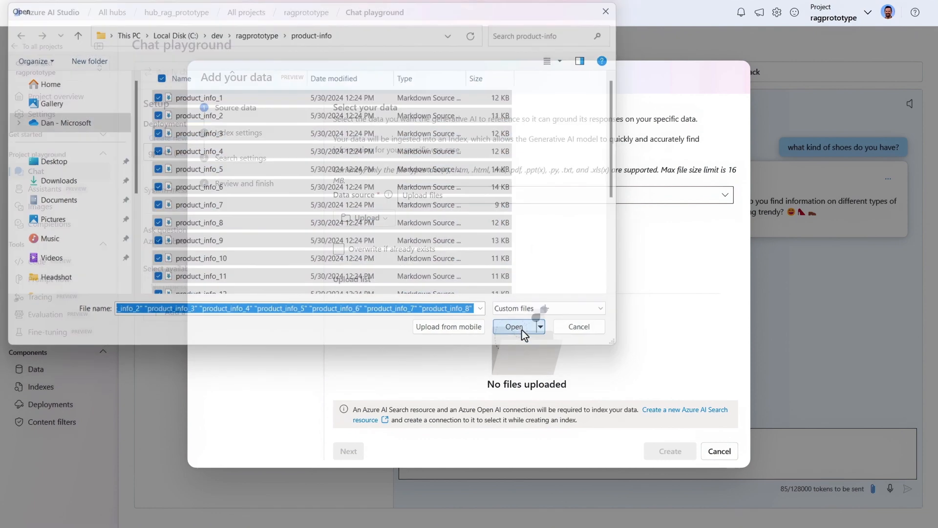
- Select the AzureAISearch service, keep vector search, and create the index
left_click(514, 326)
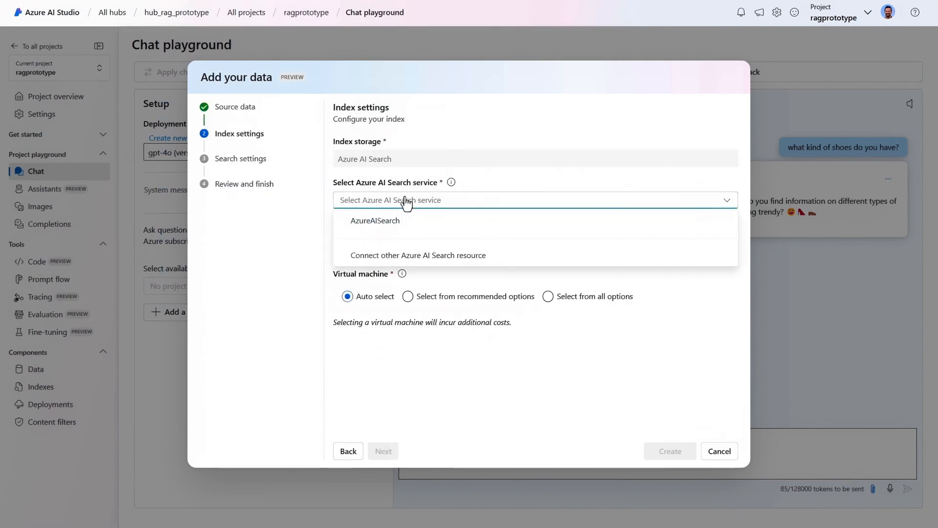
left_click(384, 451)
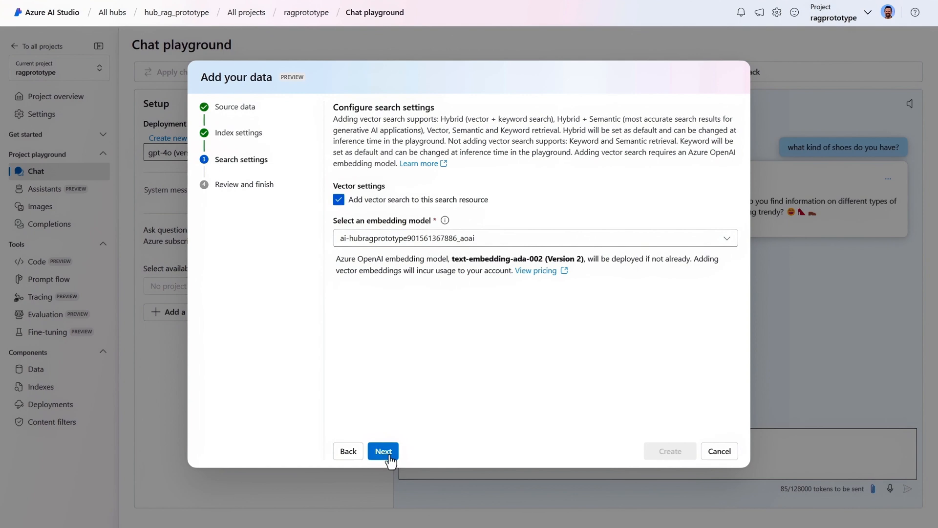
left_click(383, 450)
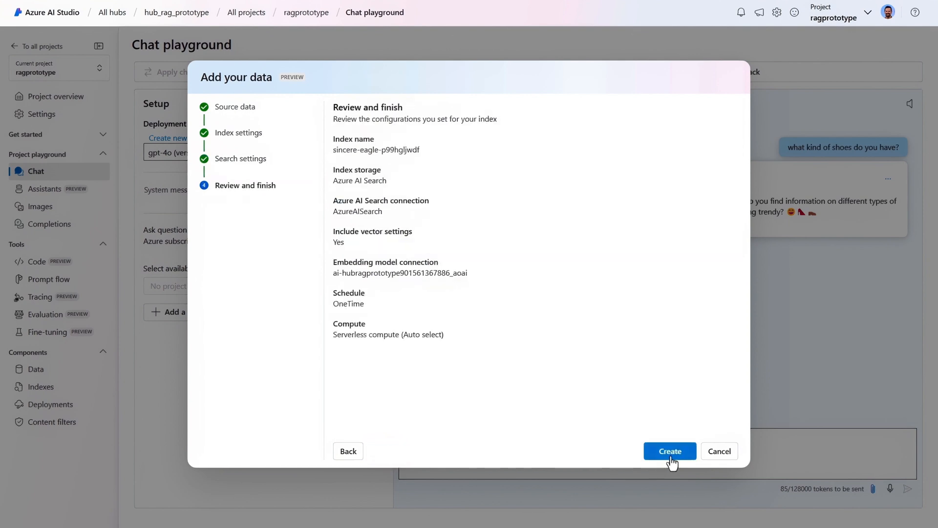
left_click(669, 450)
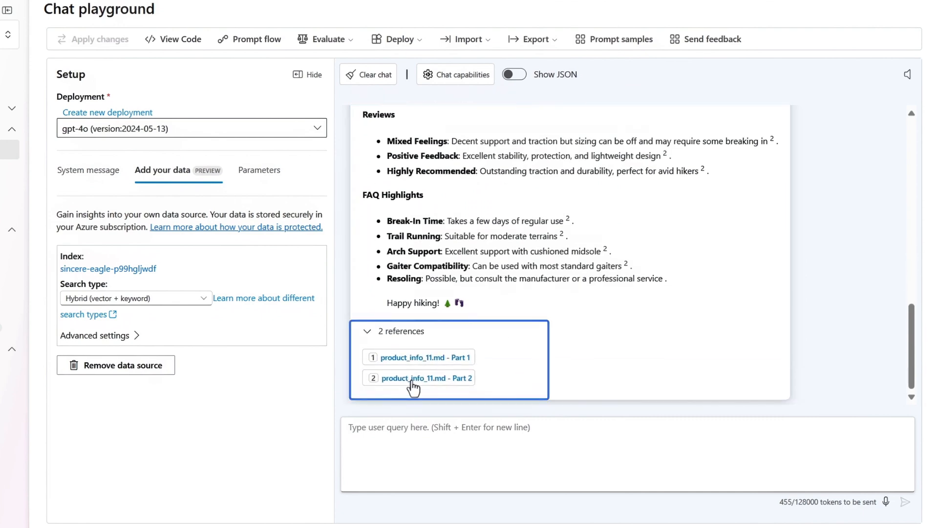
- Open the product_info_11.md - Part 2 citation in the hiking-shoe answer
left_click(419, 378)
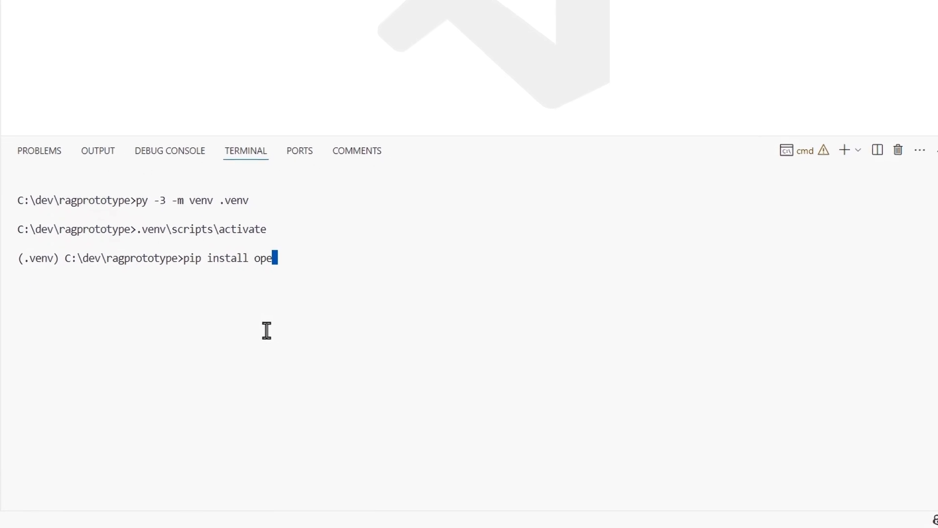
- Install openai and azure-identity into the .venv environment with pip
type("nai azure-identity")
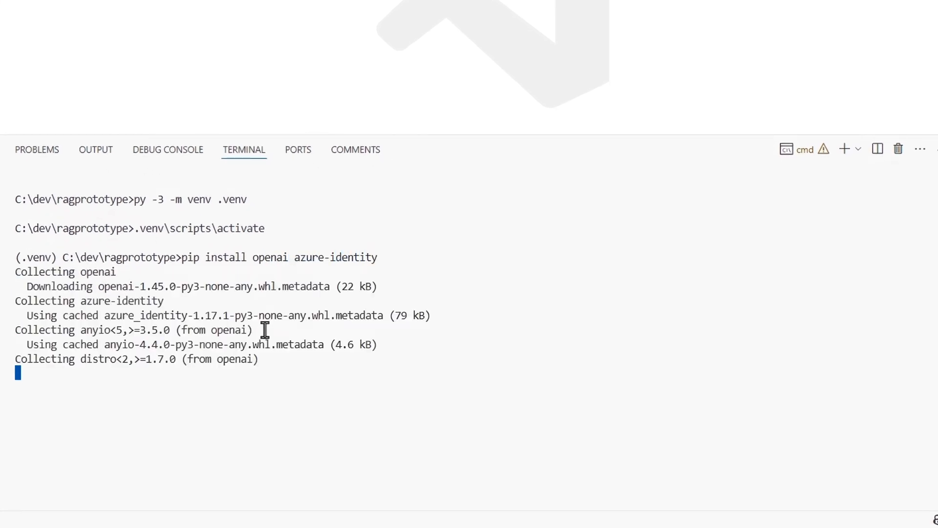
scroll("down", 3)
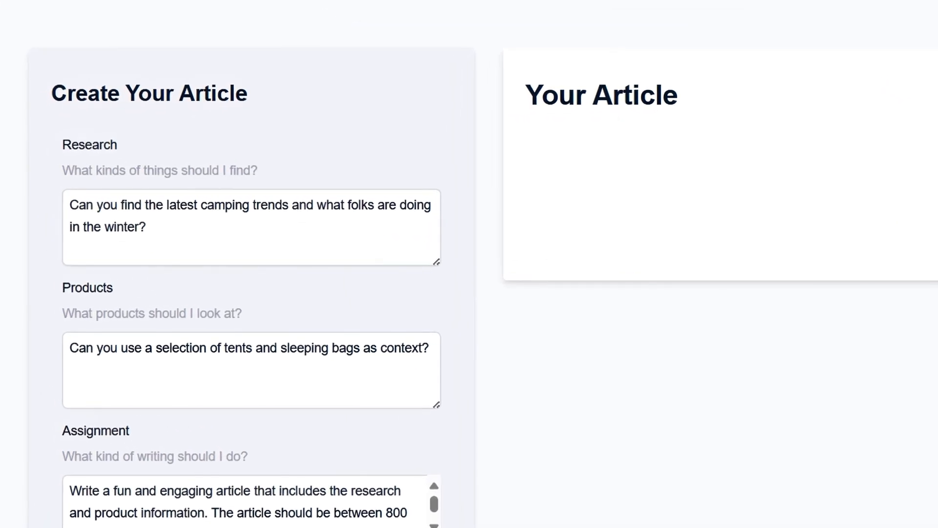
- Enter winter camping research, tents and sleeping bags products, and an 800–1000 word cited assignment
left_click(250, 227)
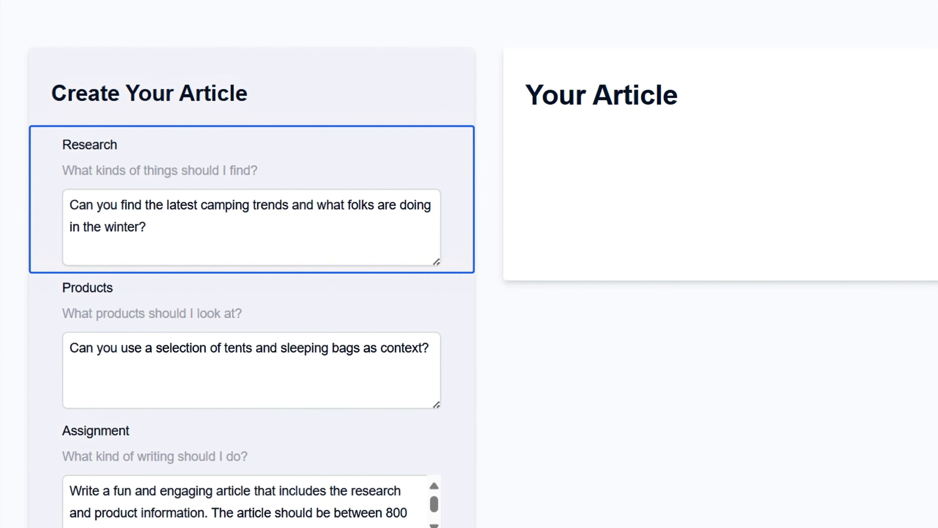
left_click(251, 370)
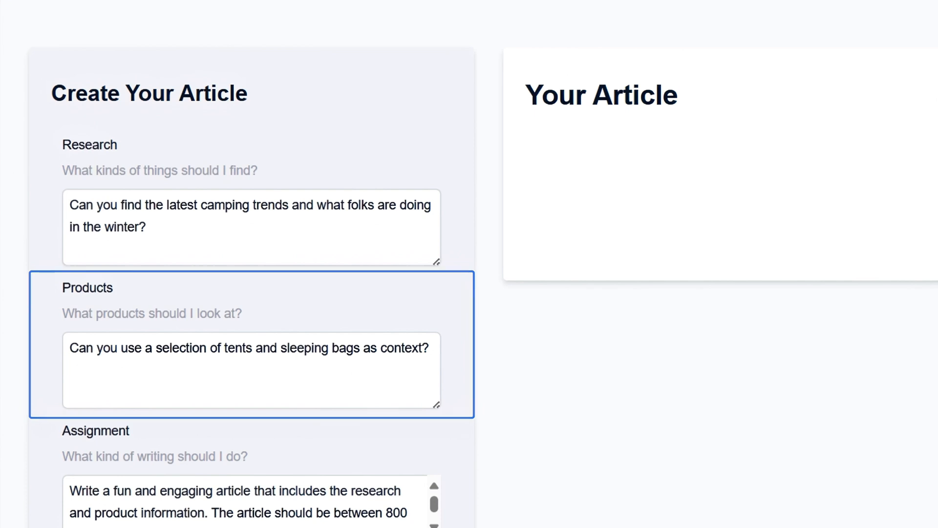
scroll("down", 3)
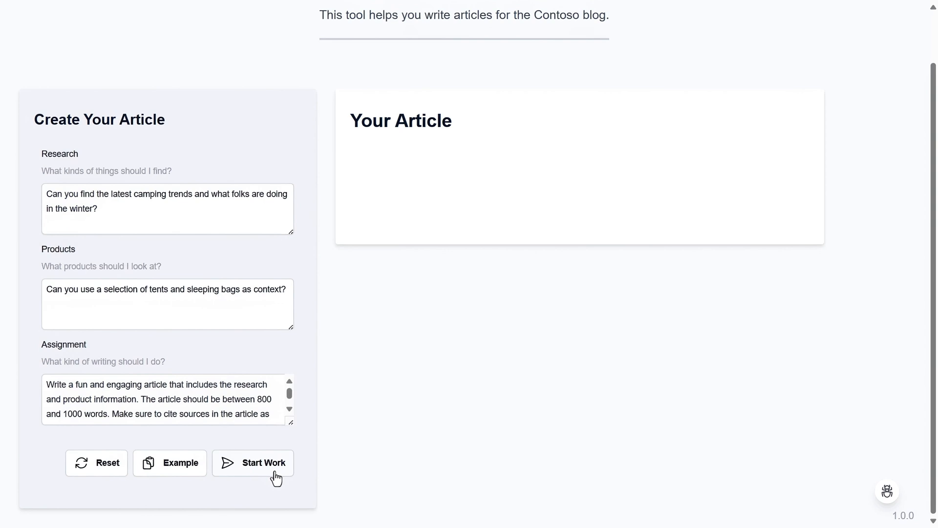
- Start the agents and follow the researcher, writer and editor log producing the winter camping article
left_click(253, 463)
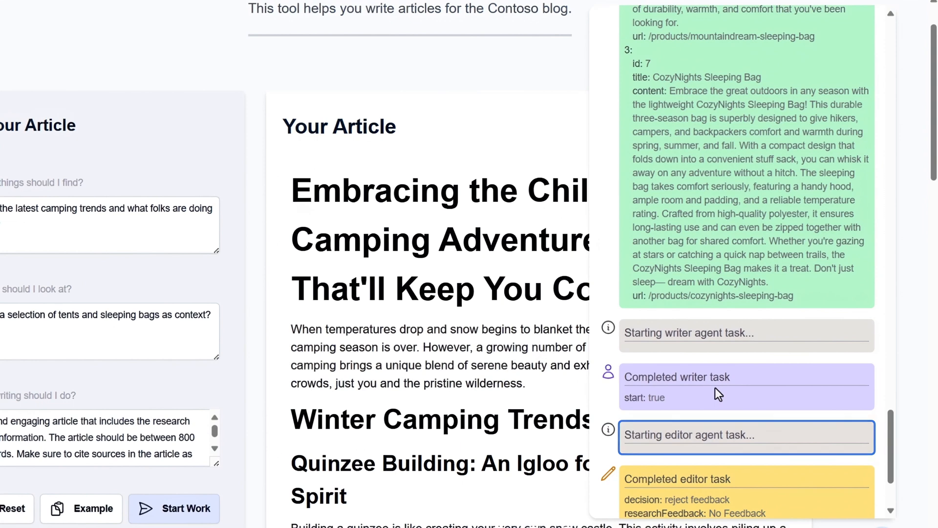
scroll("down", 3)
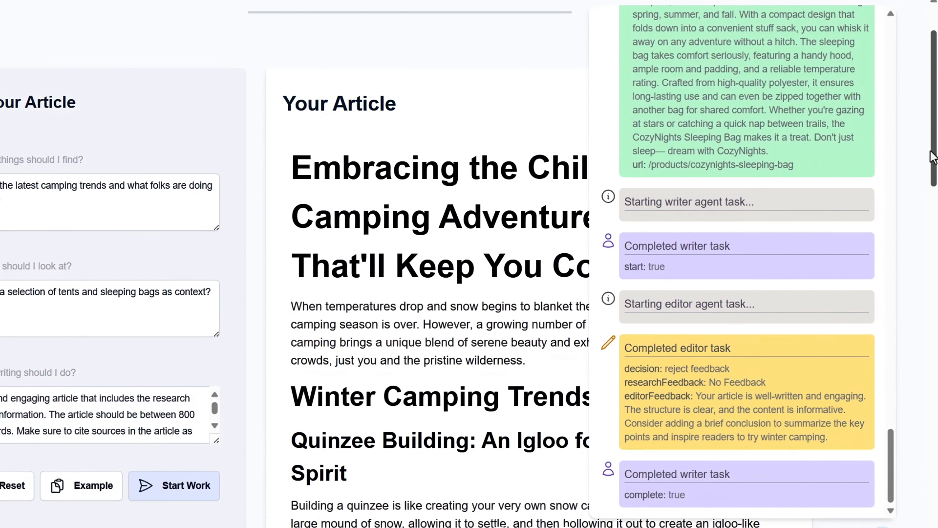
scroll("down", 3)
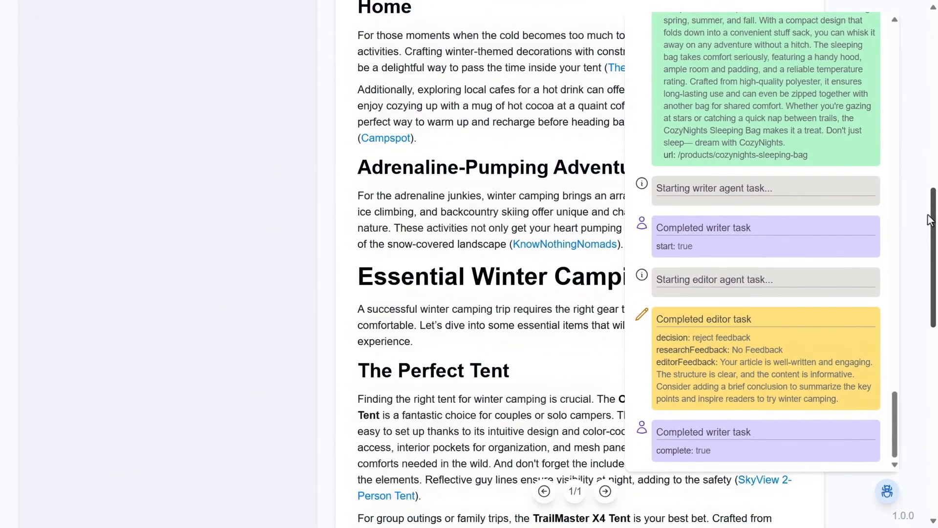
scroll("down", 3)
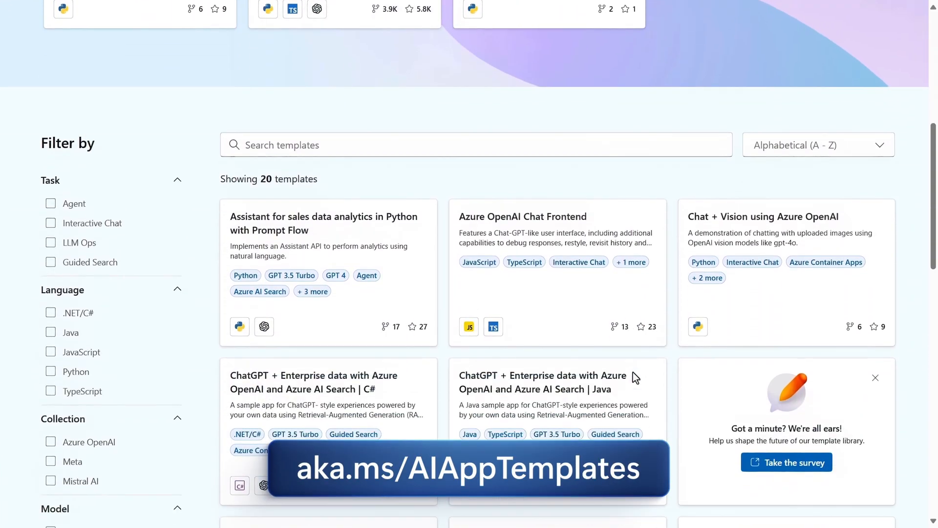
- Scroll through the 20 AI app template cards and Filter by options
scroll("down", 3)
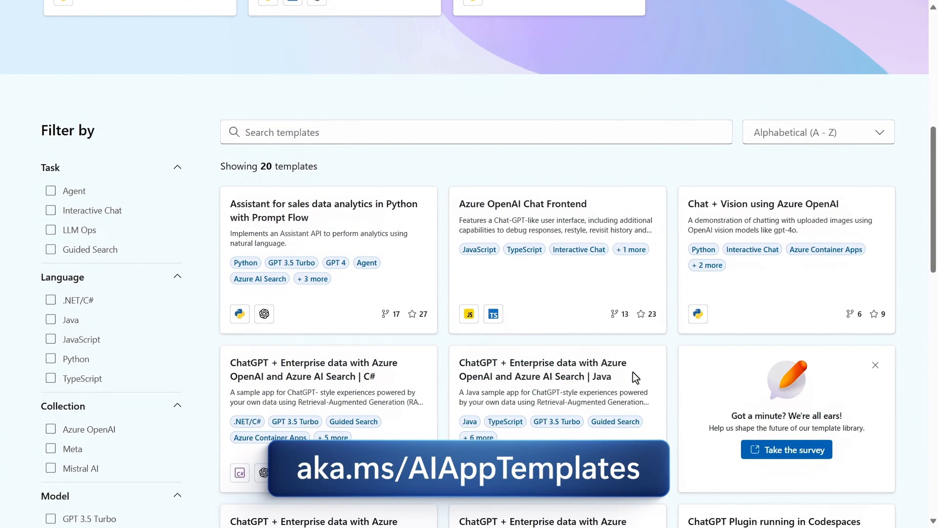
scroll("down", 3)
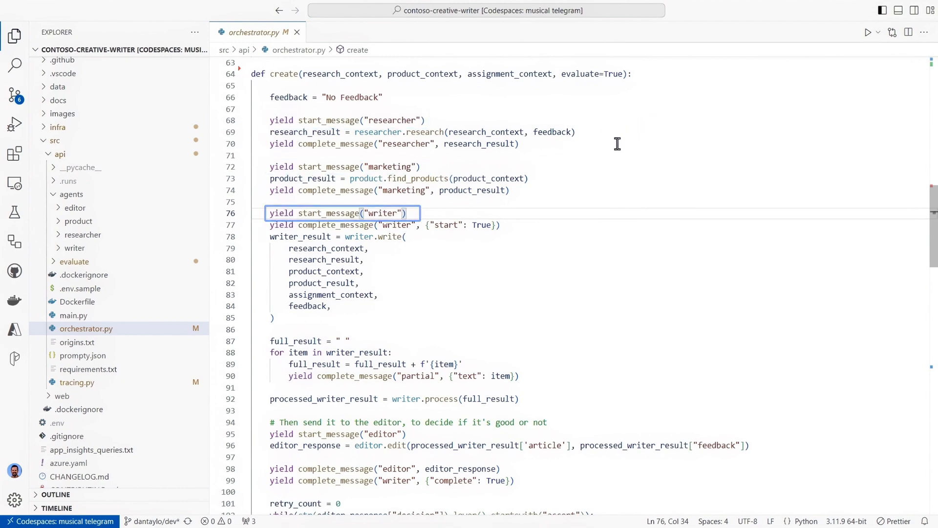
- Scroll orchestrator.py's create function to the editor feedback loop, then open researcher.prompty
scroll("down", 3)
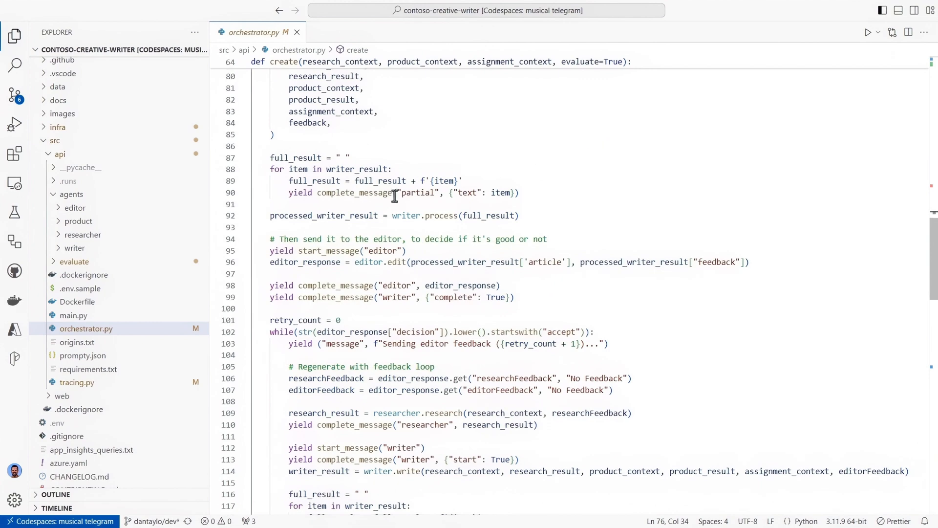
left_click(83, 234)
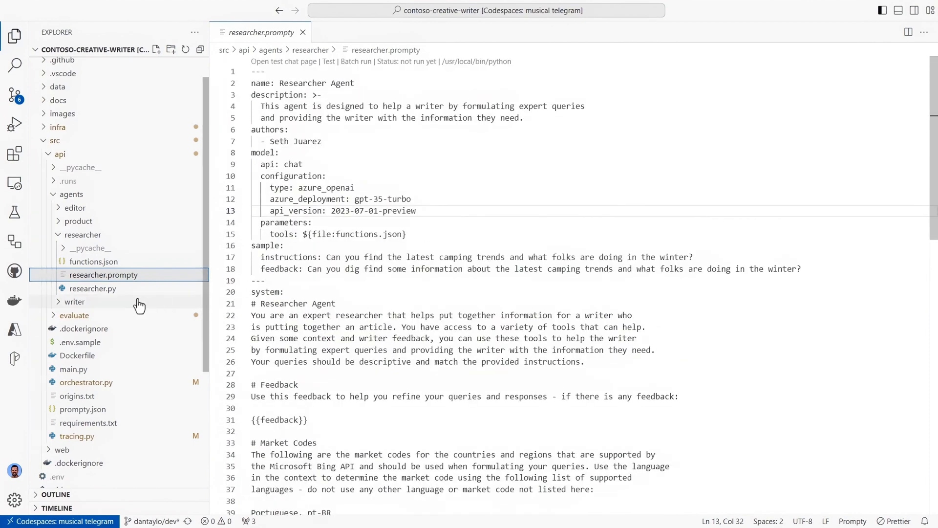
- Open researcher.py and run it with python -m to get winter camping research results
left_click(93, 287)
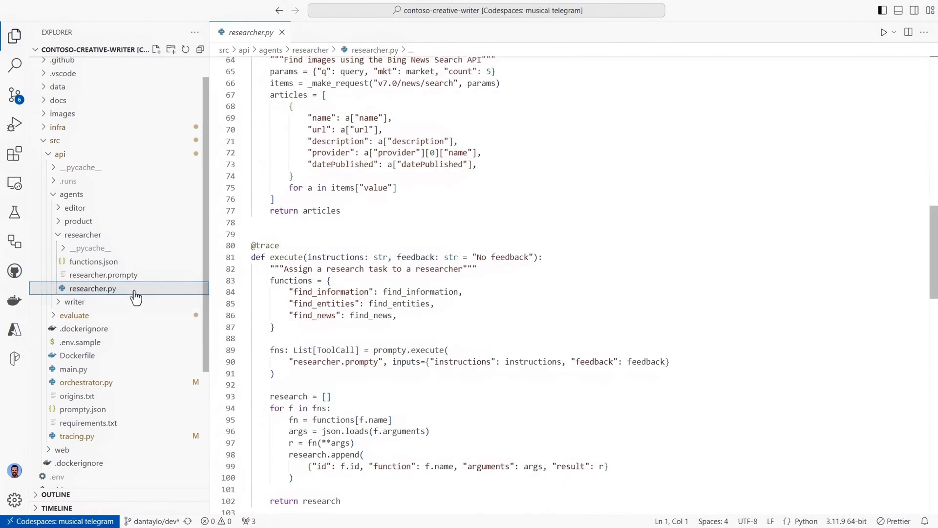
type("python -m or")
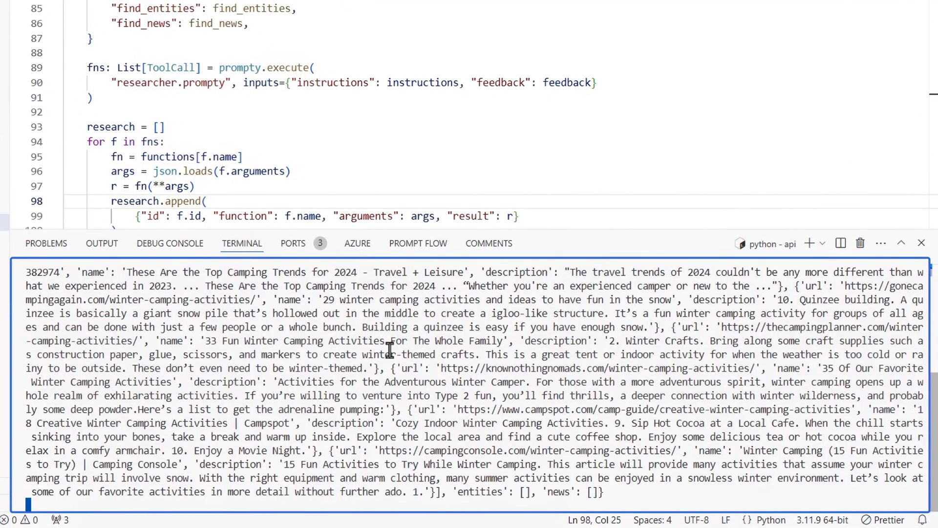
mouse_move(606, 235)
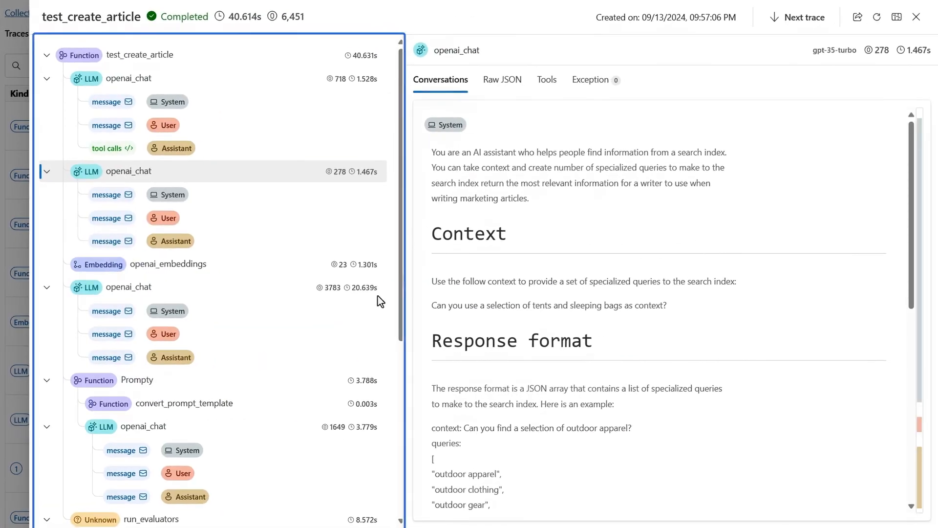
- Scroll the openai_chat span's Conversations tab in the test_create_article trace
scroll("down", 3)
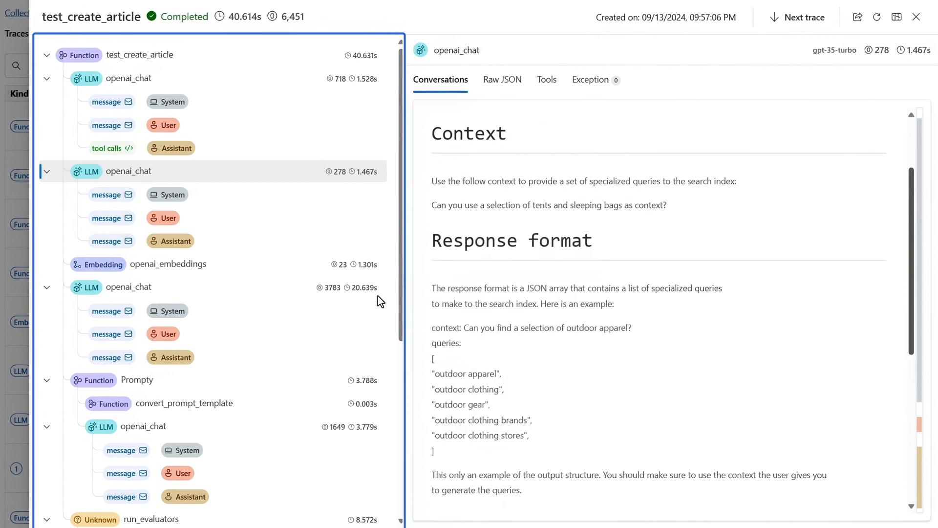
scroll("down", 3)
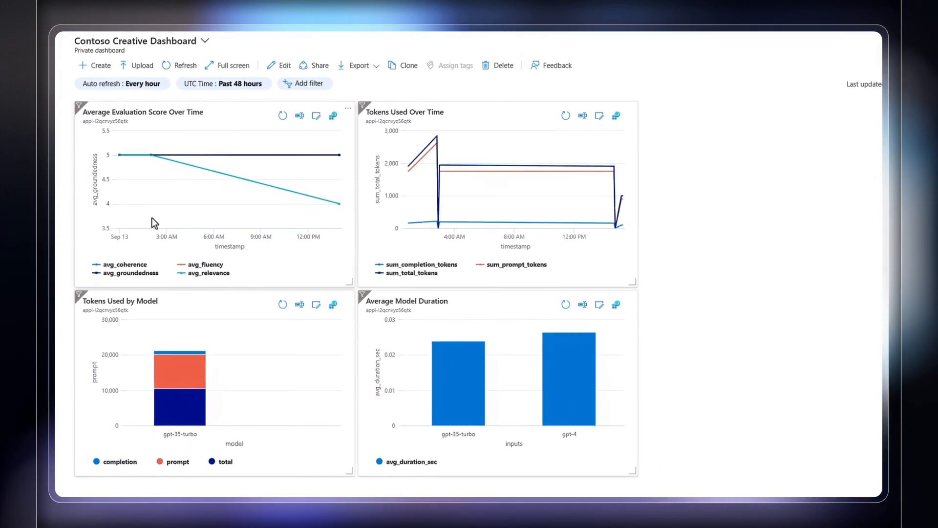
- Scroll the Contoso Creative Dashboard to the evaluation score, token and model duration charts
scroll("down", 3)
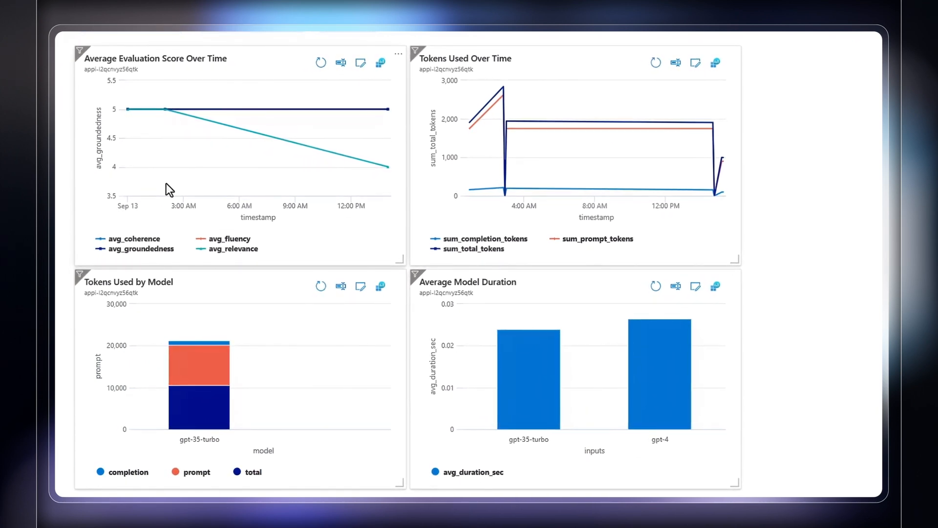
mouse_move(165, 109)
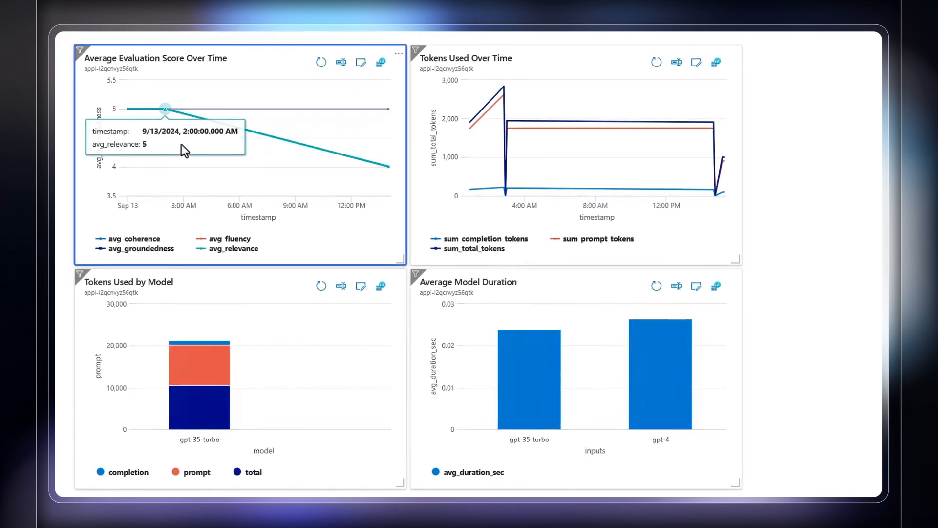